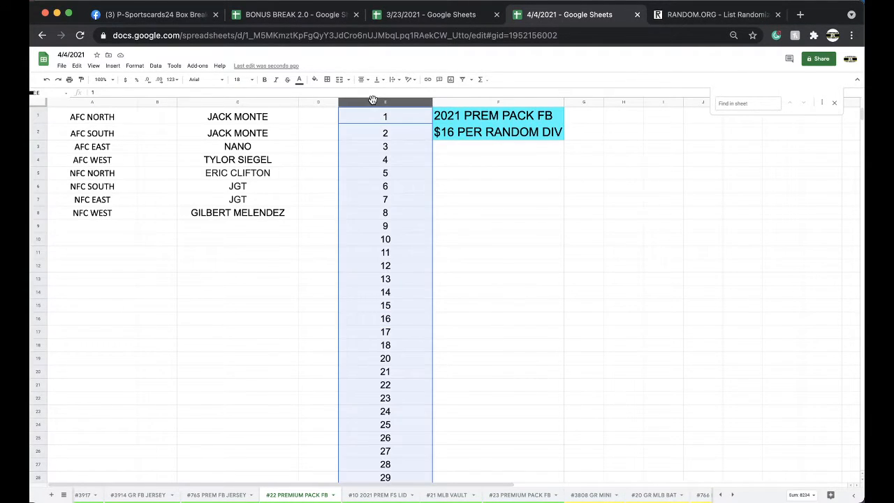
Step: Shuffle the 119 spot numbers in RANDOM.ORG's List Randomizer and return to the 4/4/2021 spreadsheet
click(716, 14)
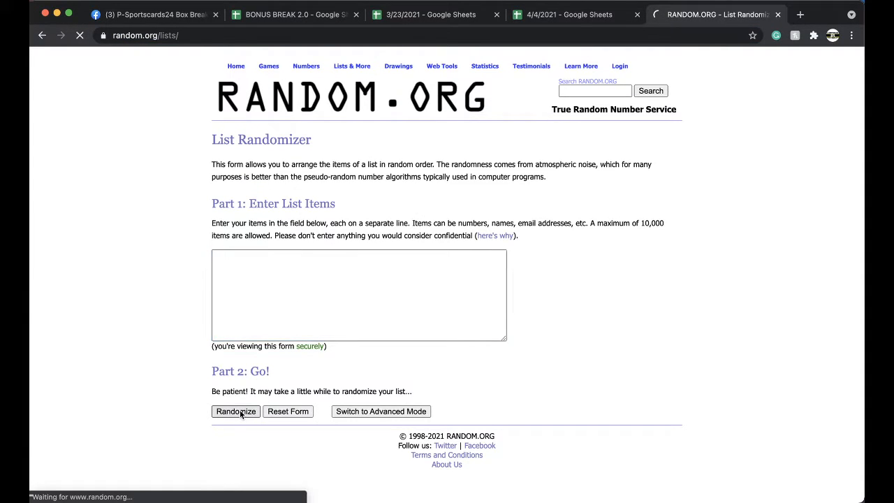
click(235, 410)
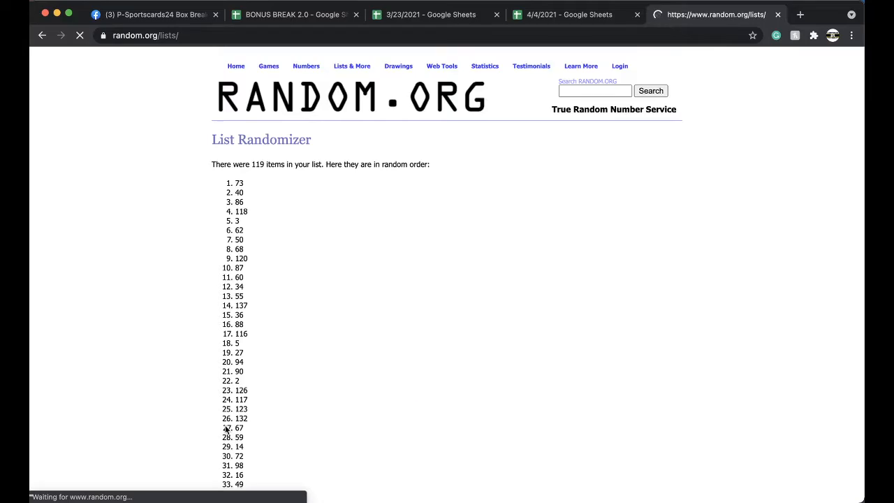
scroll(down, 3)
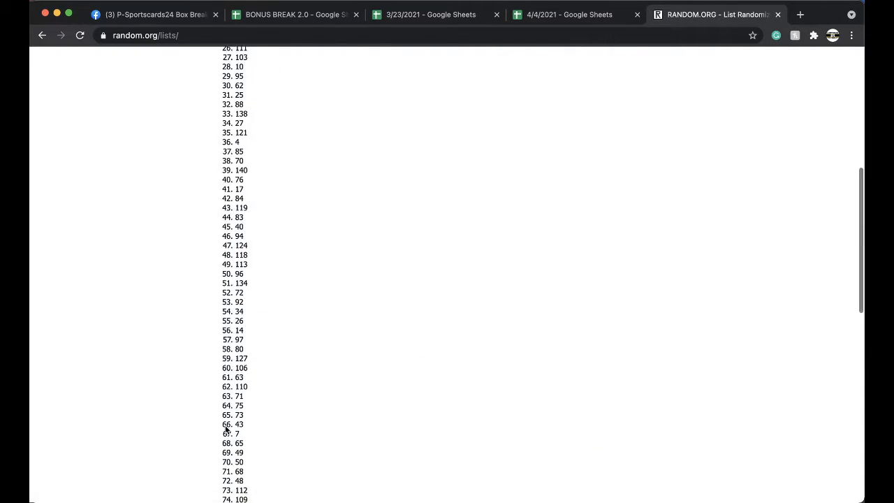
scroll(down, 3)
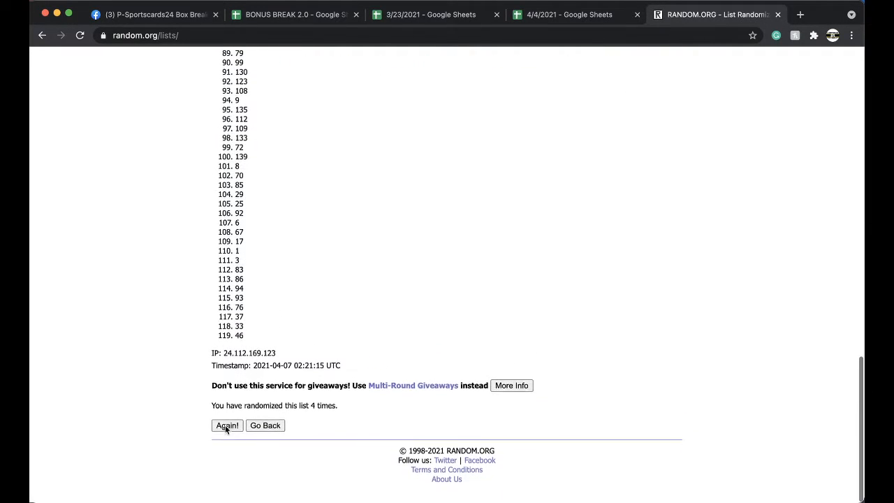
click(568, 14)
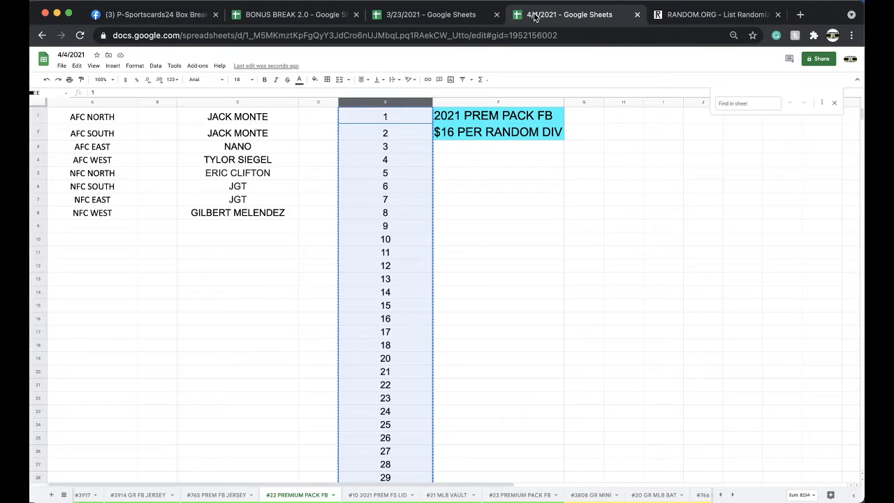
Step: Fill the column E cell holding spot number 50 green, then return to the #22 PREMIUM PACK FB sheet
scroll(down, 3)
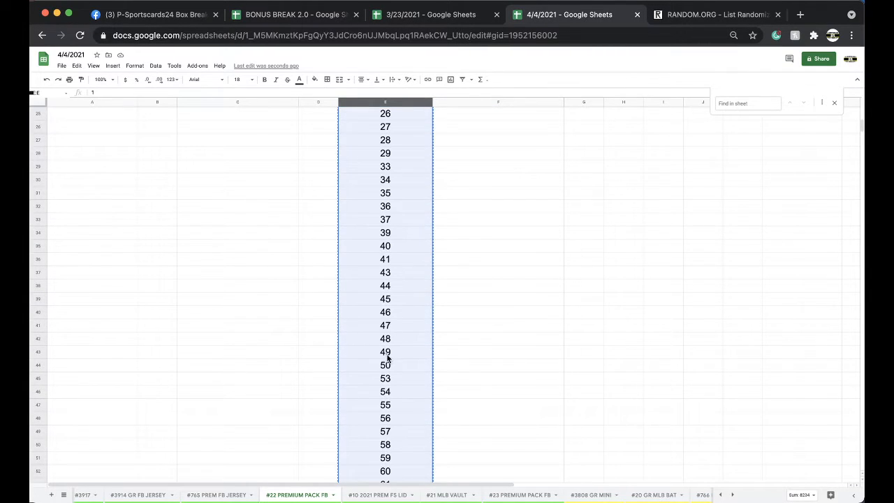
click(313, 78)
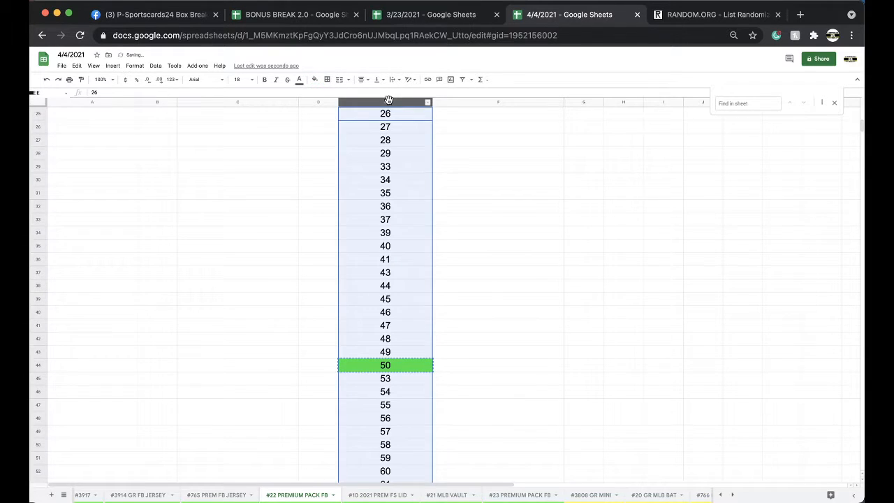
click(519, 494)
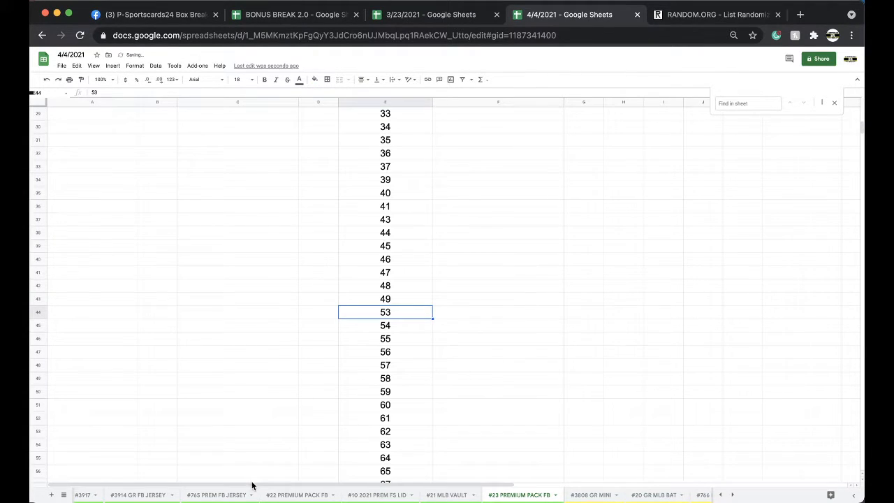
click(299, 494)
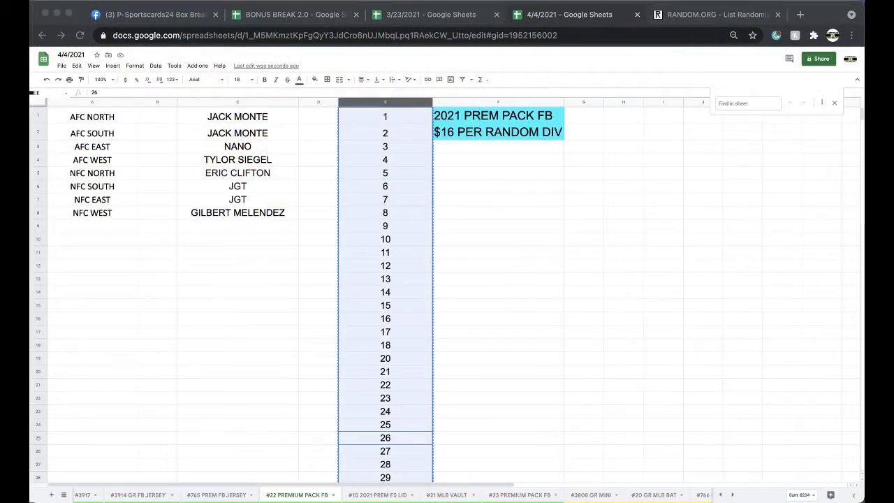
mouse_move(262, 289)
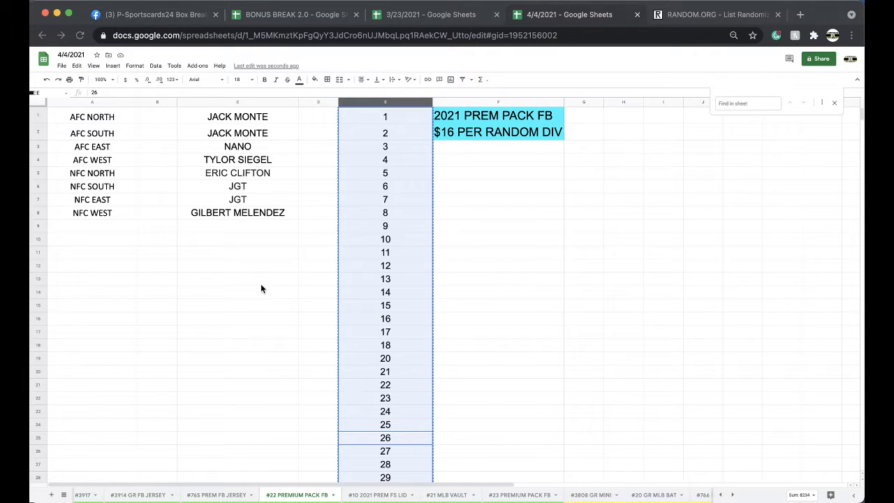
Step: Copy the eight participant names from C1:C8 into a fresh RANDOM.ORG List Randomizer form
click(238, 102)
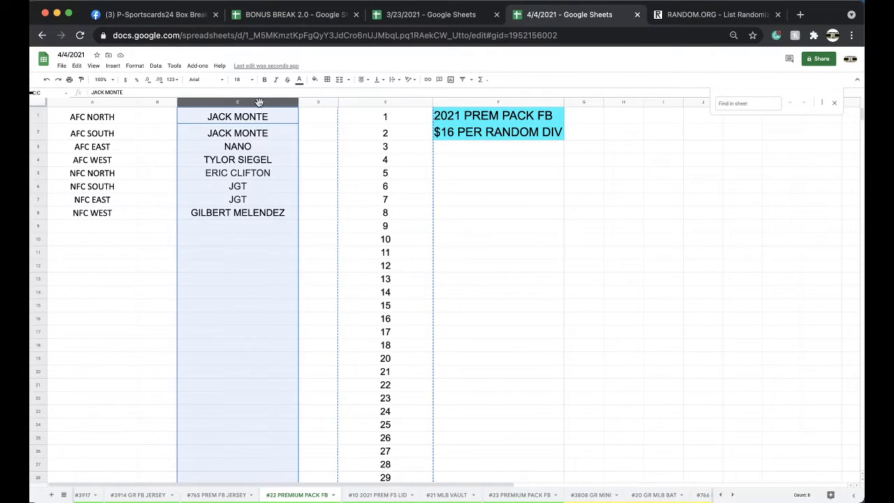
click(238, 133)
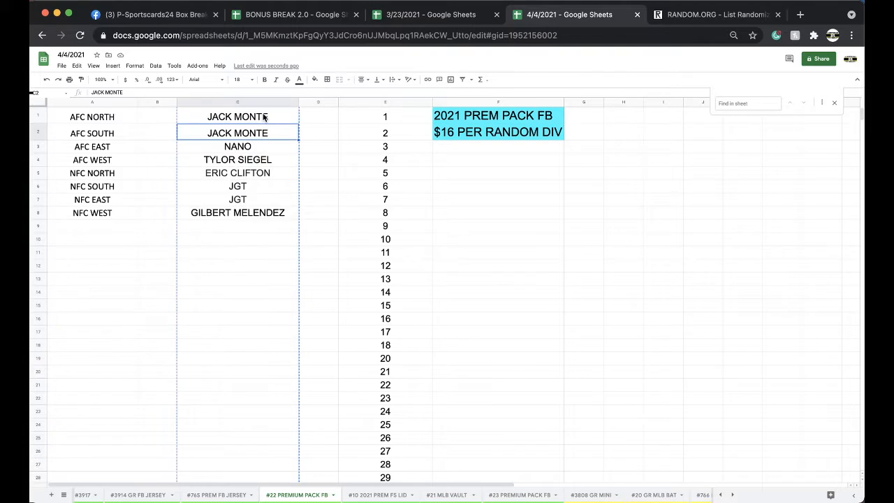
click(718, 14)
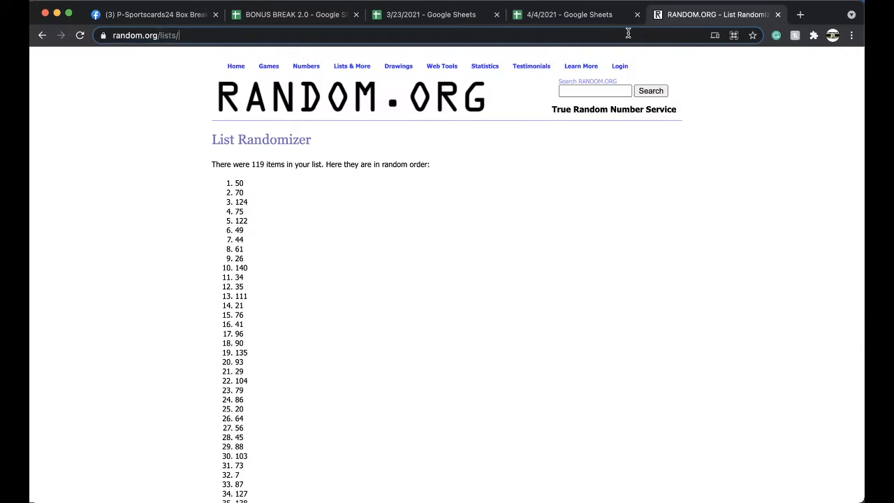
click(42, 35)
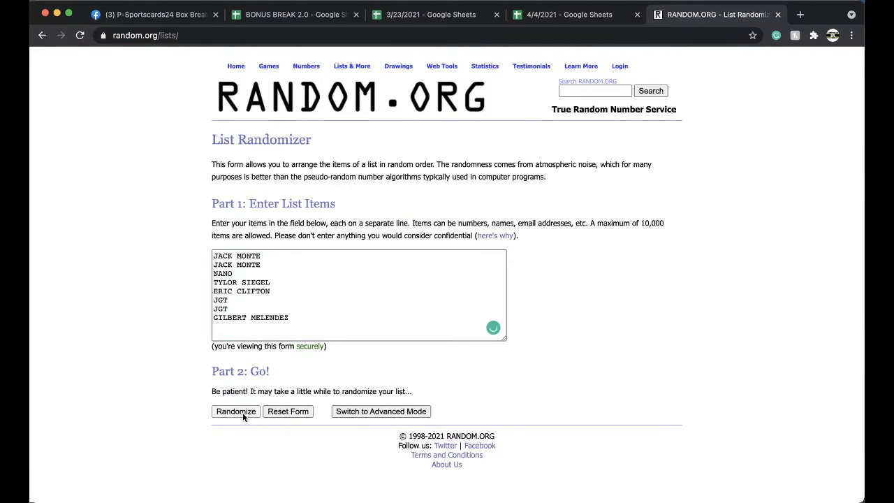
Step: Randomize the eight names several times, copy the result, and return to the spreadsheet
click(235, 411)
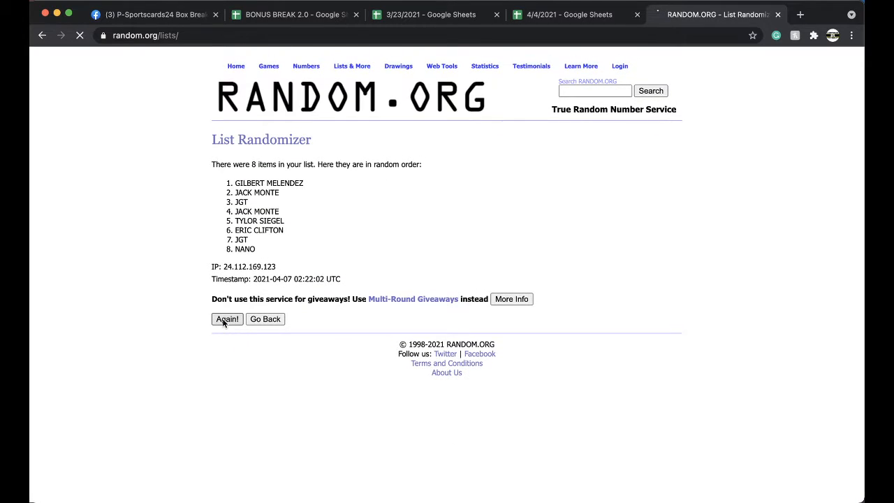
click(227, 319)
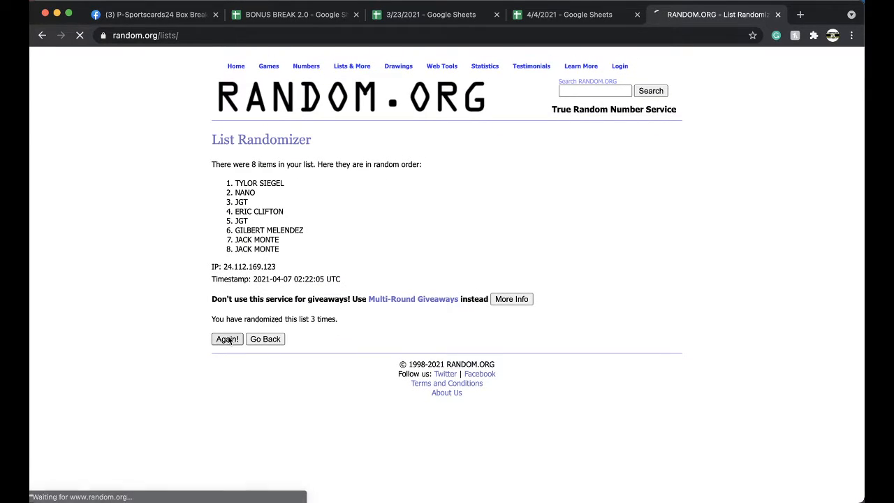
click(226, 339)
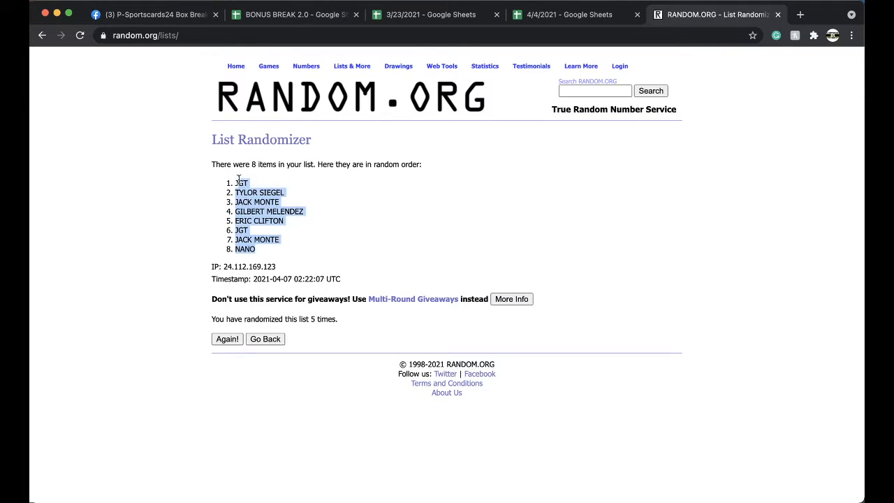
click(569, 14)
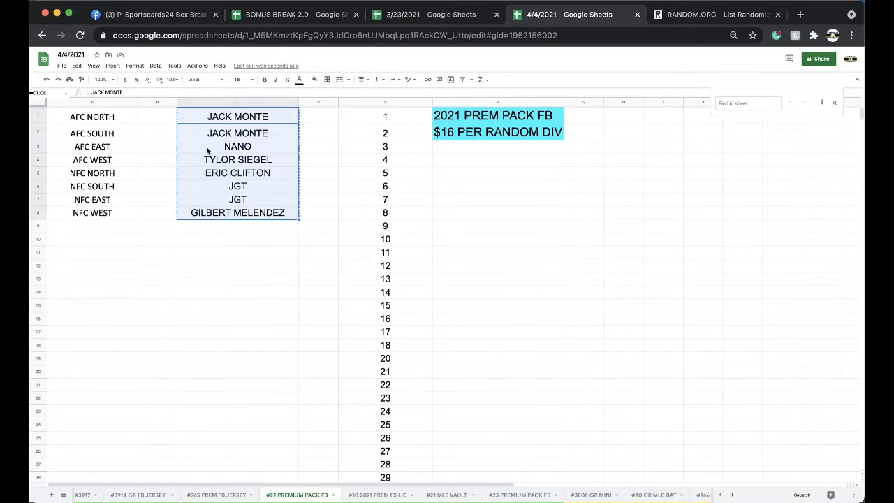
Step: Paste the shuffled names JGT through NANO into column B beside the divisions at size 18 and review them
click(250, 79)
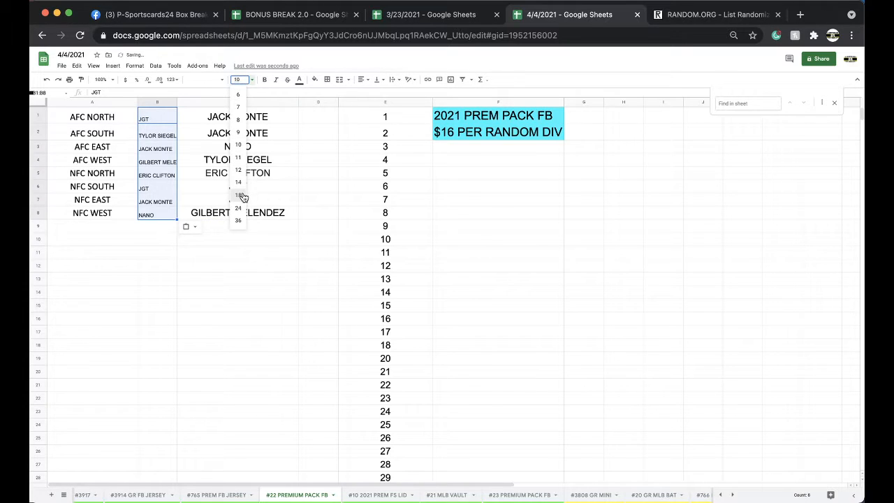
click(238, 196)
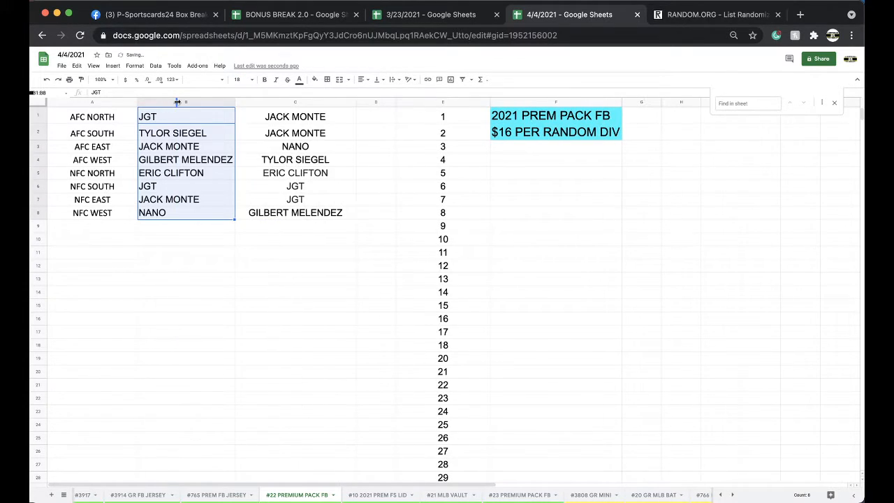
click(172, 132)
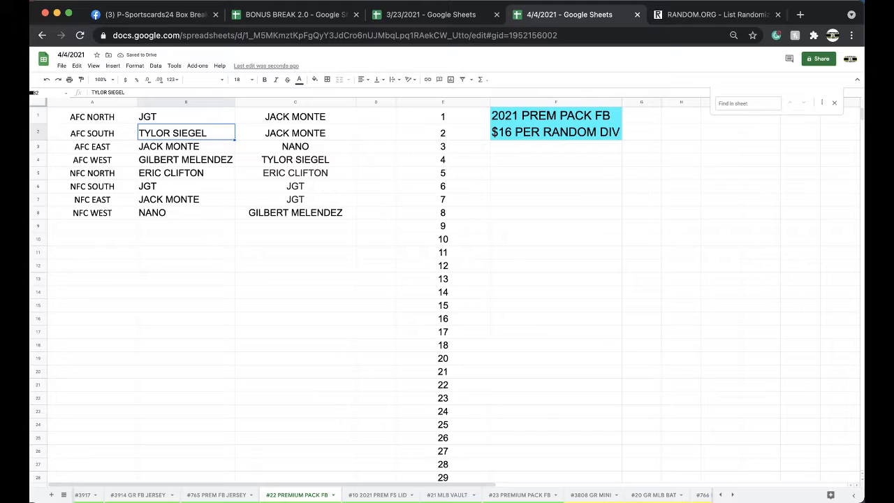
click(185, 159)
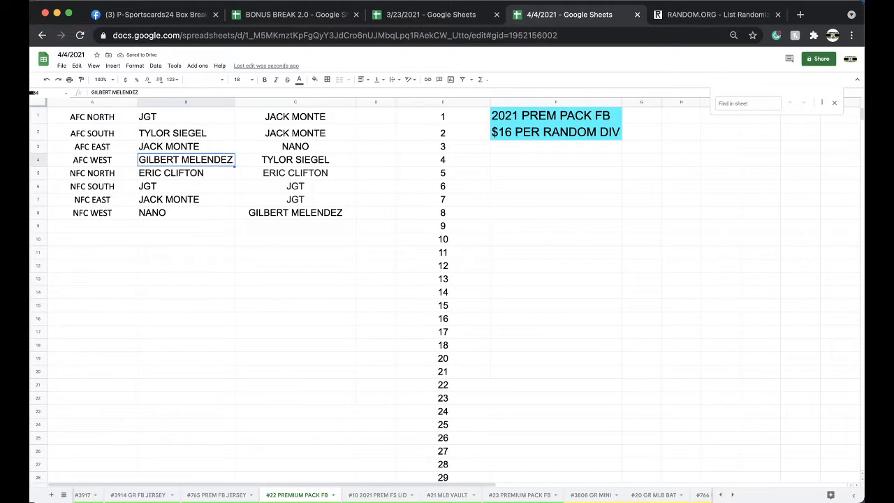
click(186, 173)
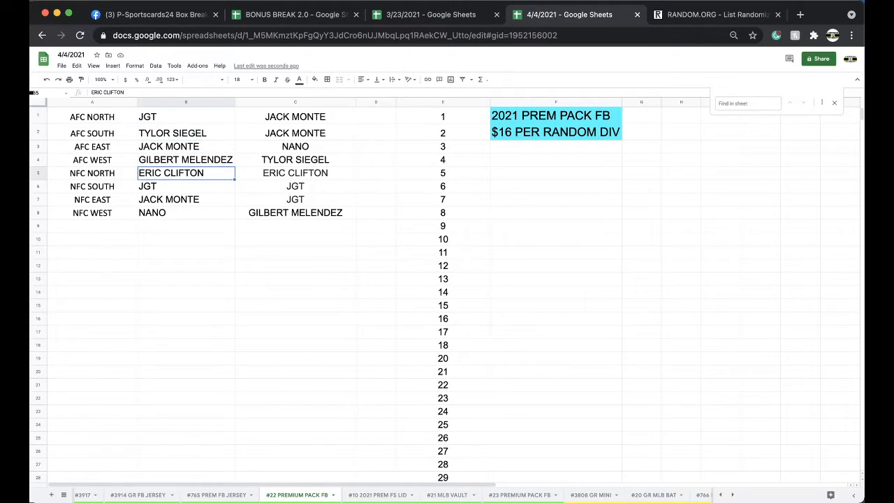
click(186, 199)
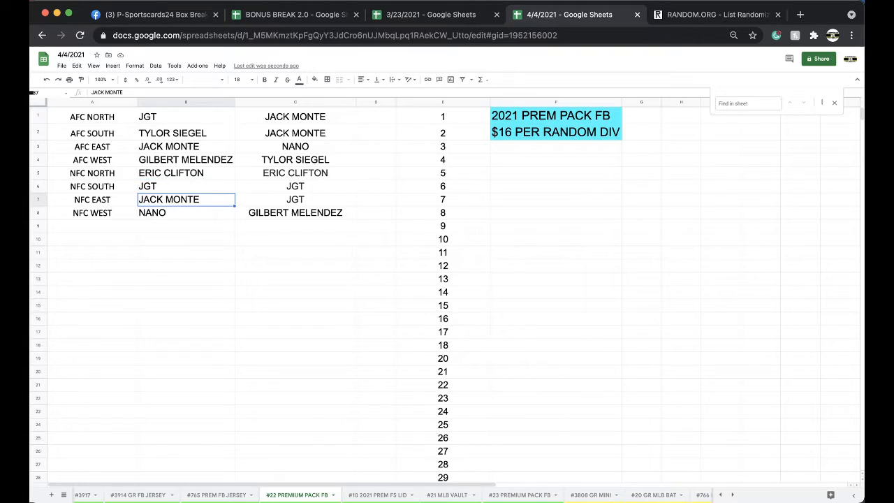
click(186, 212)
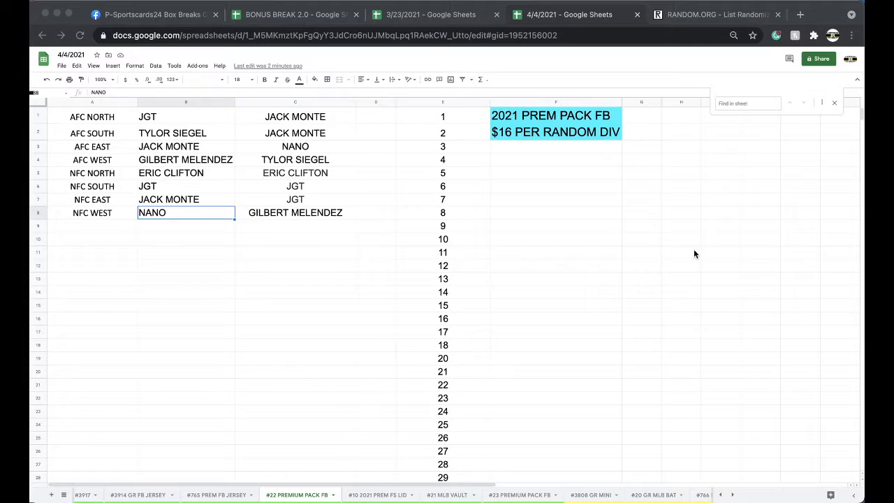
click(314, 79)
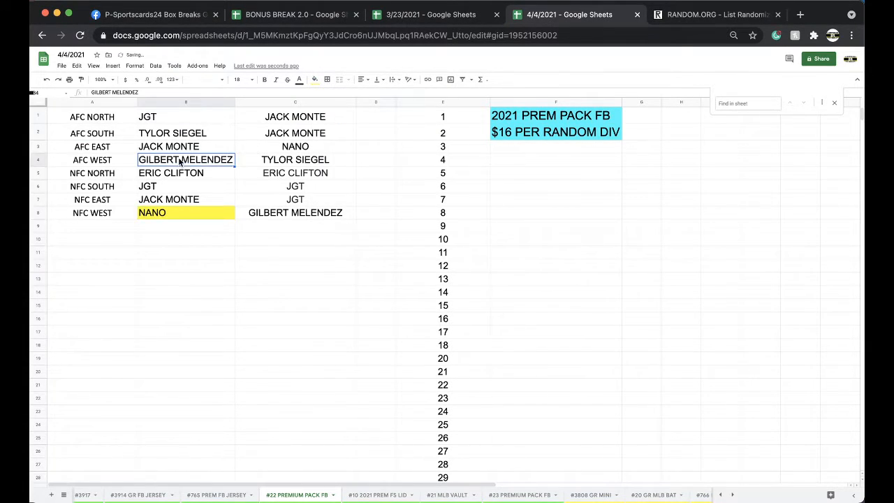
click(314, 79)
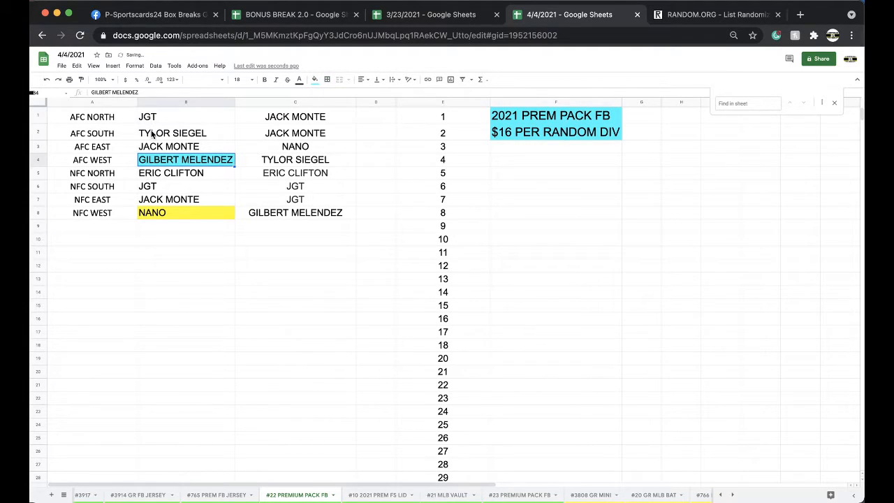
click(314, 79)
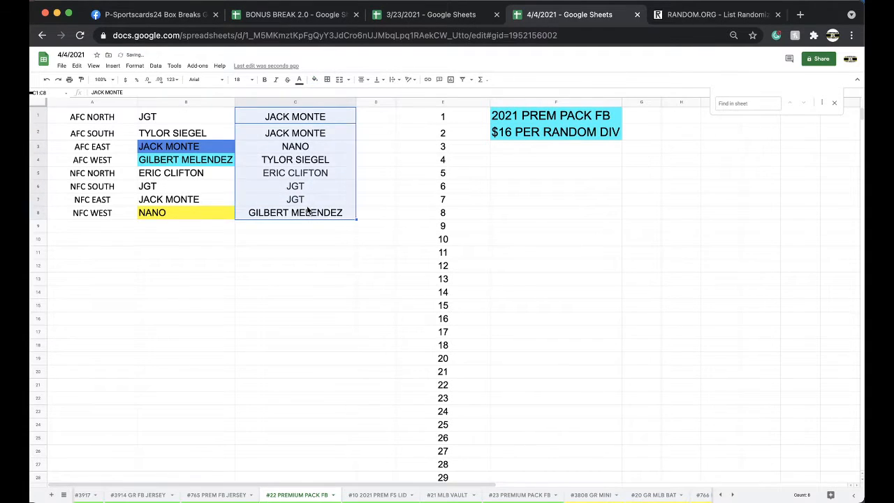
Step: Reshuffle the eight-name list in RANDOM.ORG several times and return to the division spreadsheet
click(713, 14)
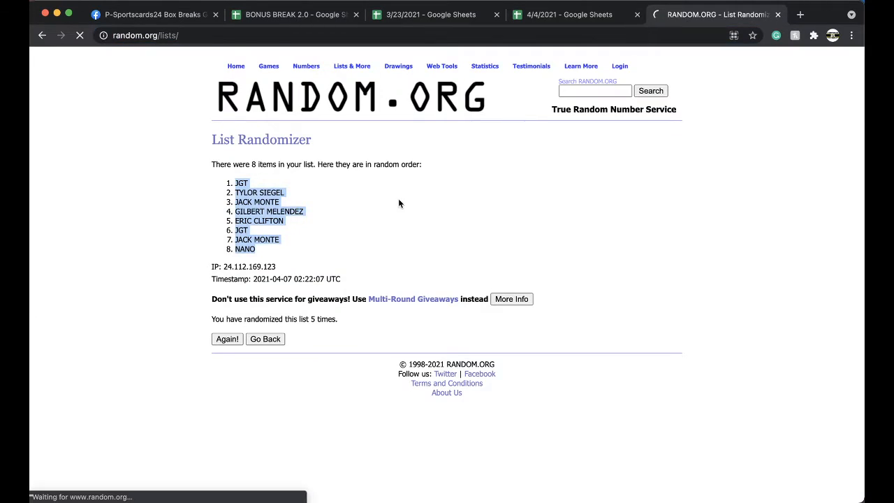
click(265, 338)
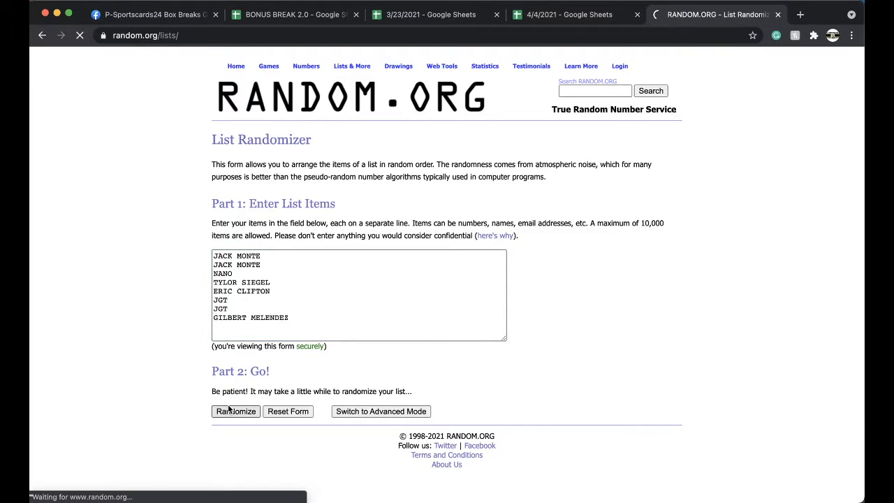
click(235, 410)
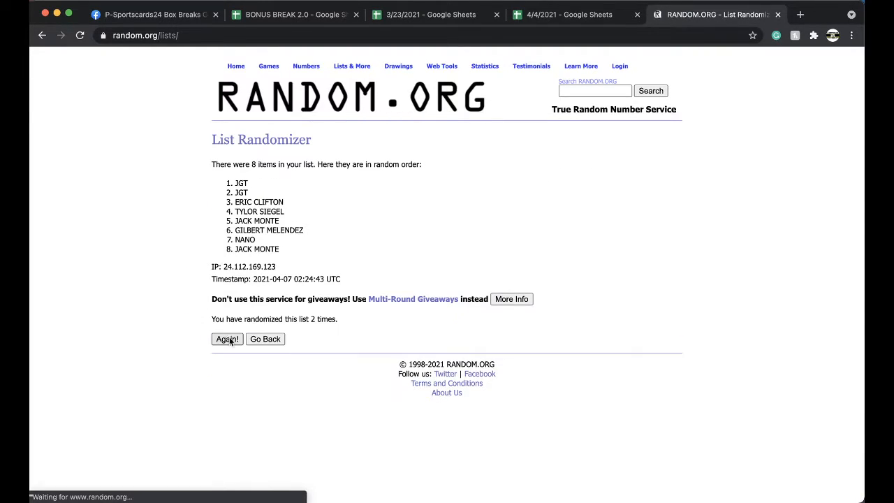
click(227, 339)
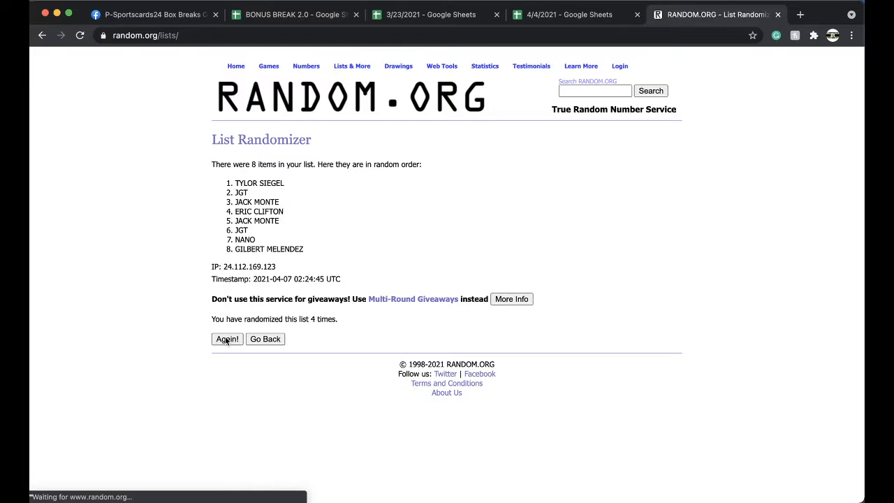
click(227, 338)
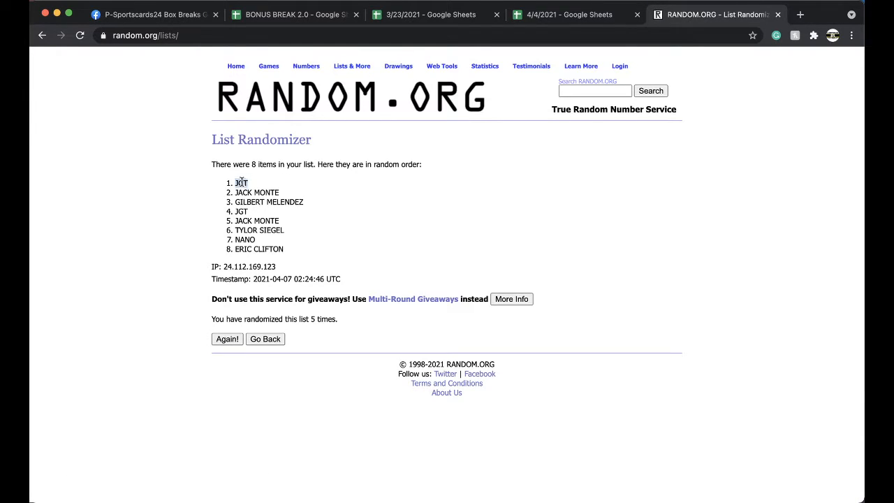
click(569, 14)
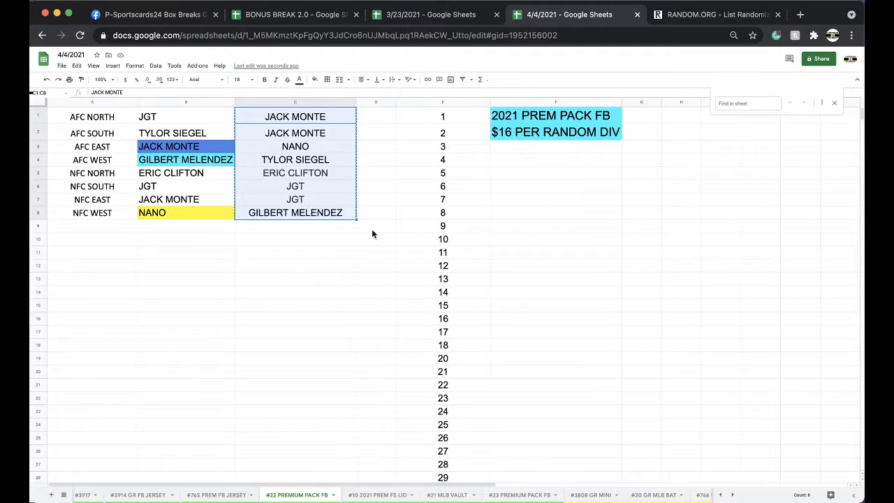
click(293, 14)
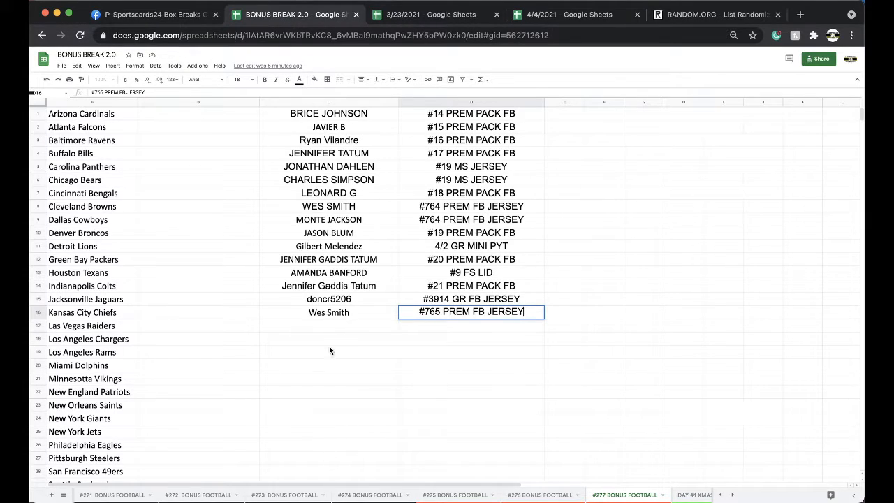
key(ctrl+v)
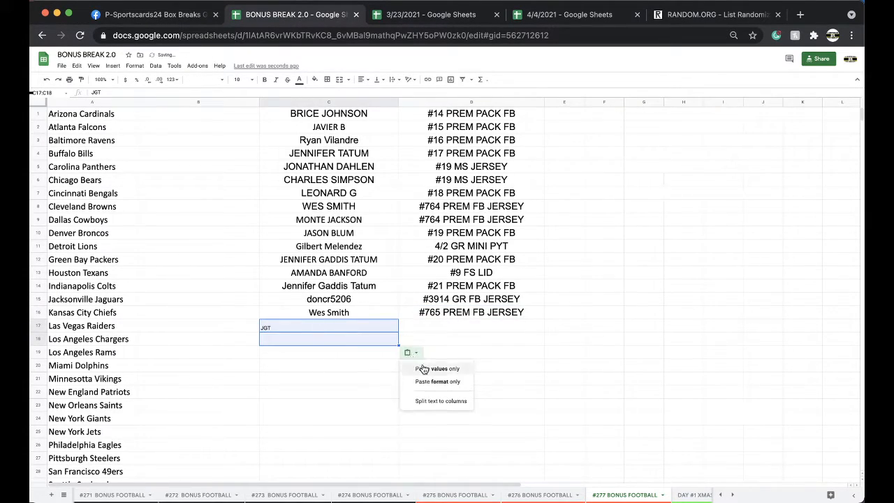
click(438, 368)
text(#22 PREM)
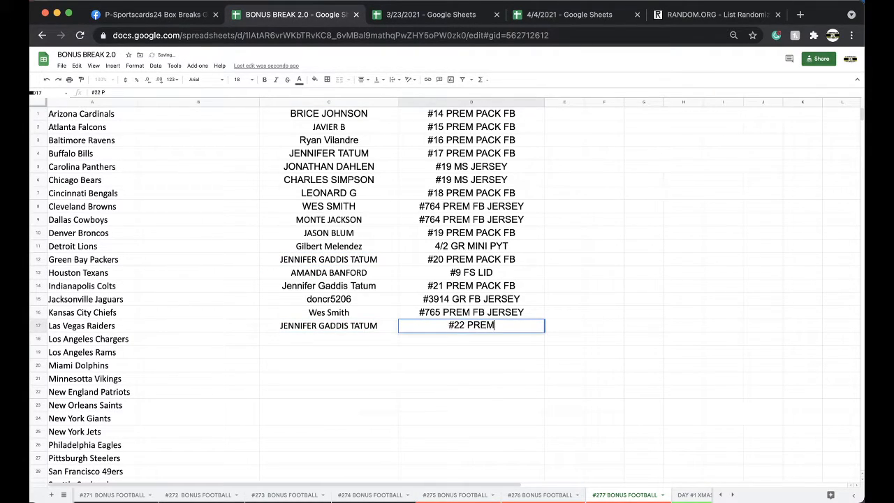
text(PACK FB)
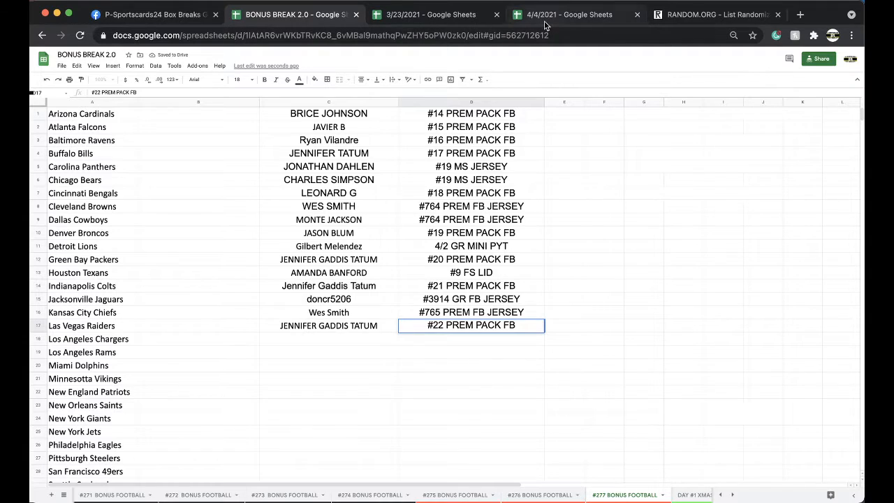
click(567, 14)
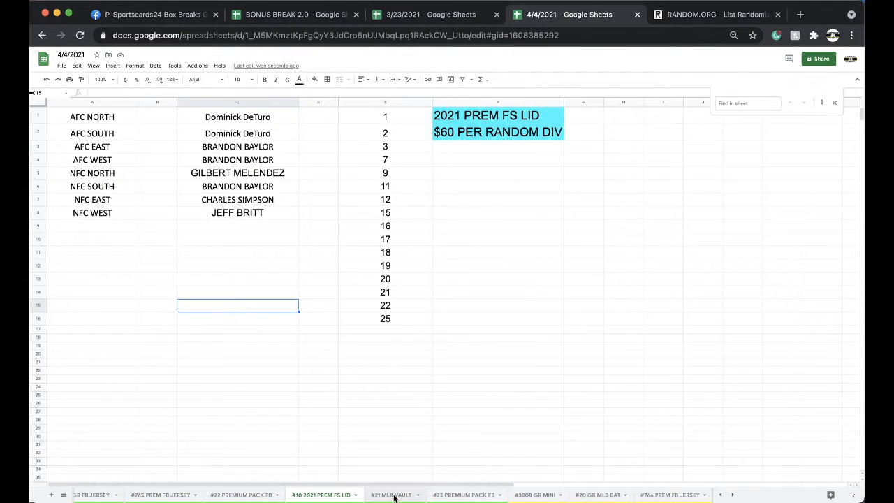
click(378, 494)
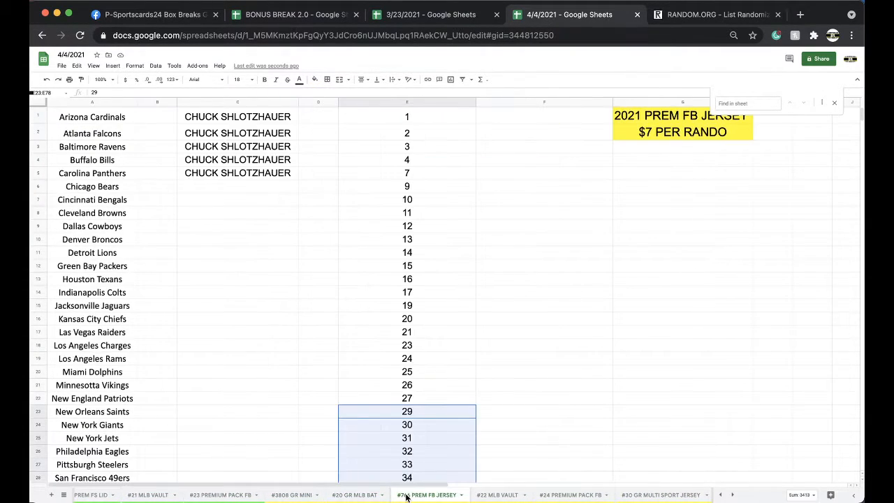
click(391, 494)
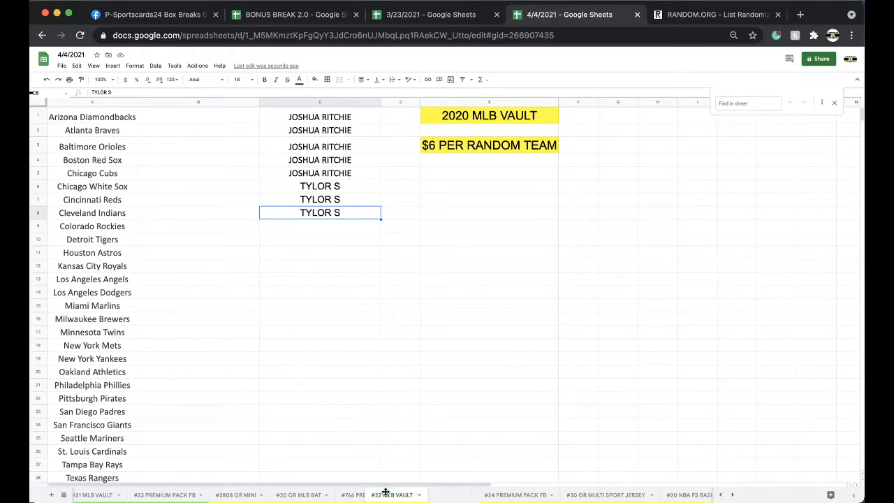
text(CHARLES)
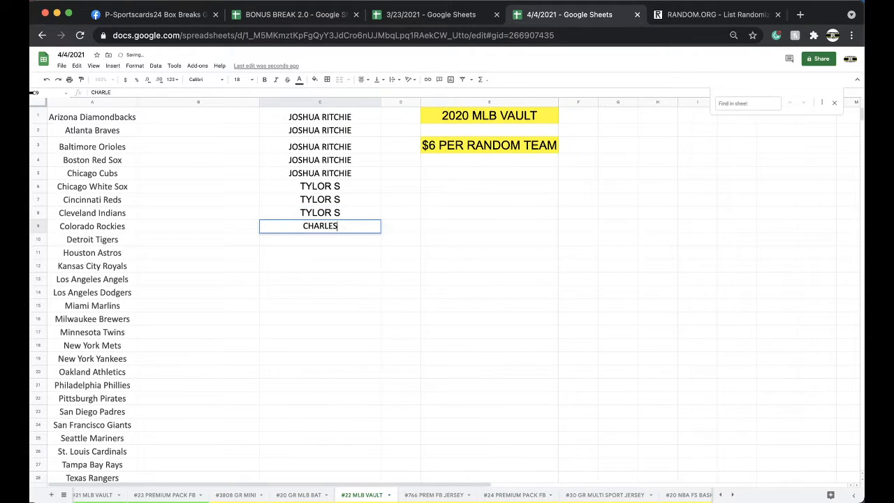
text(SIMPSON)
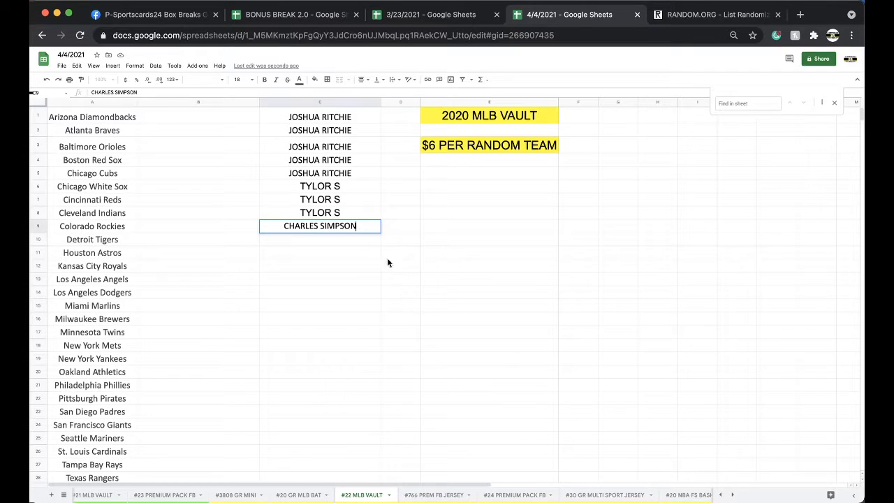
key(Return)
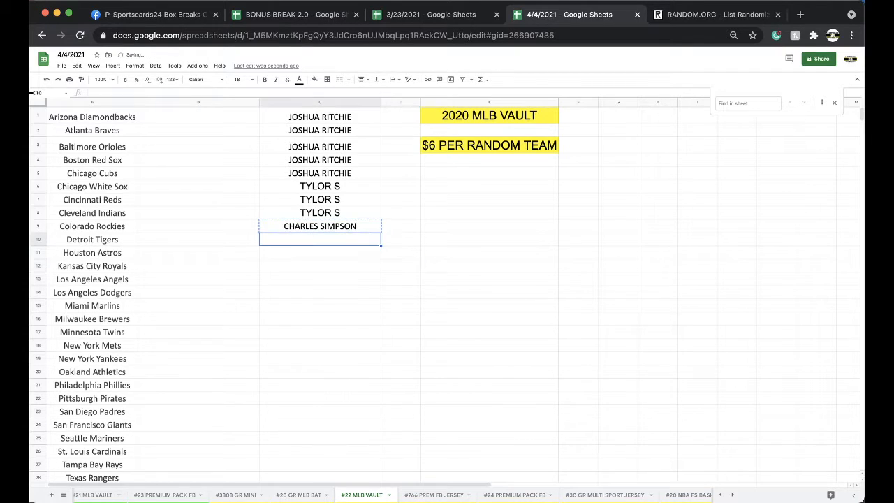
drag(381, 231, 381, 256)
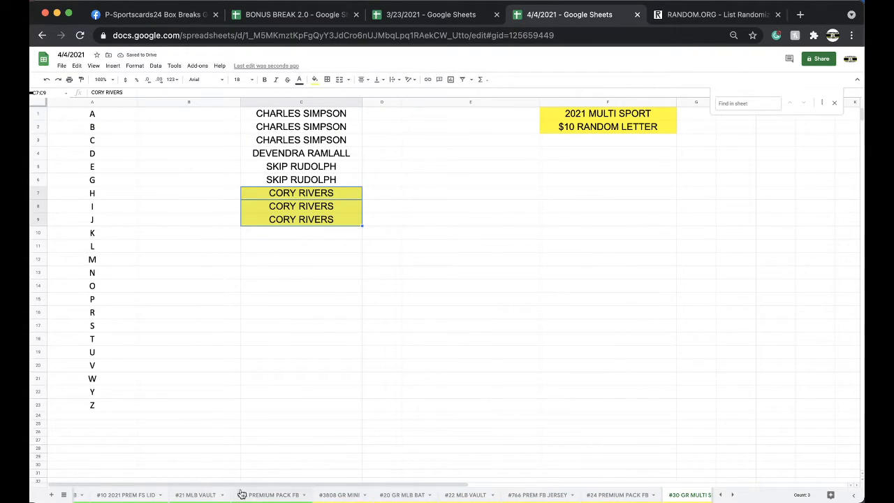
click(199, 494)
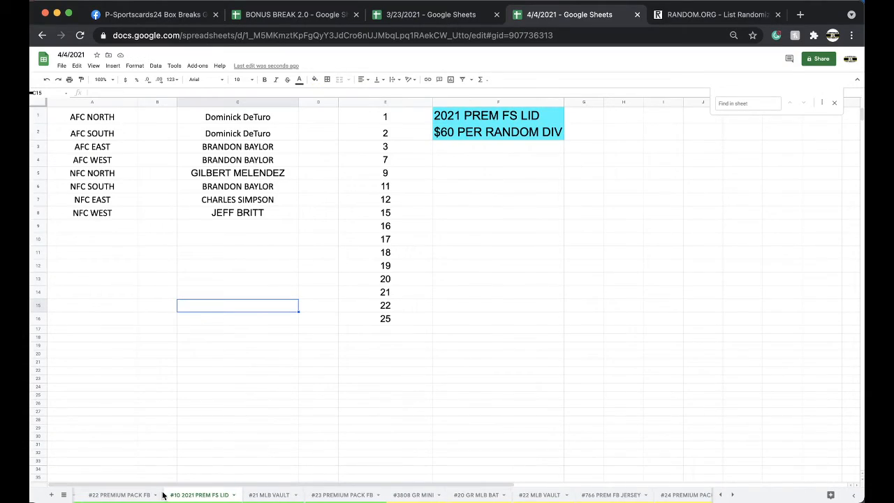